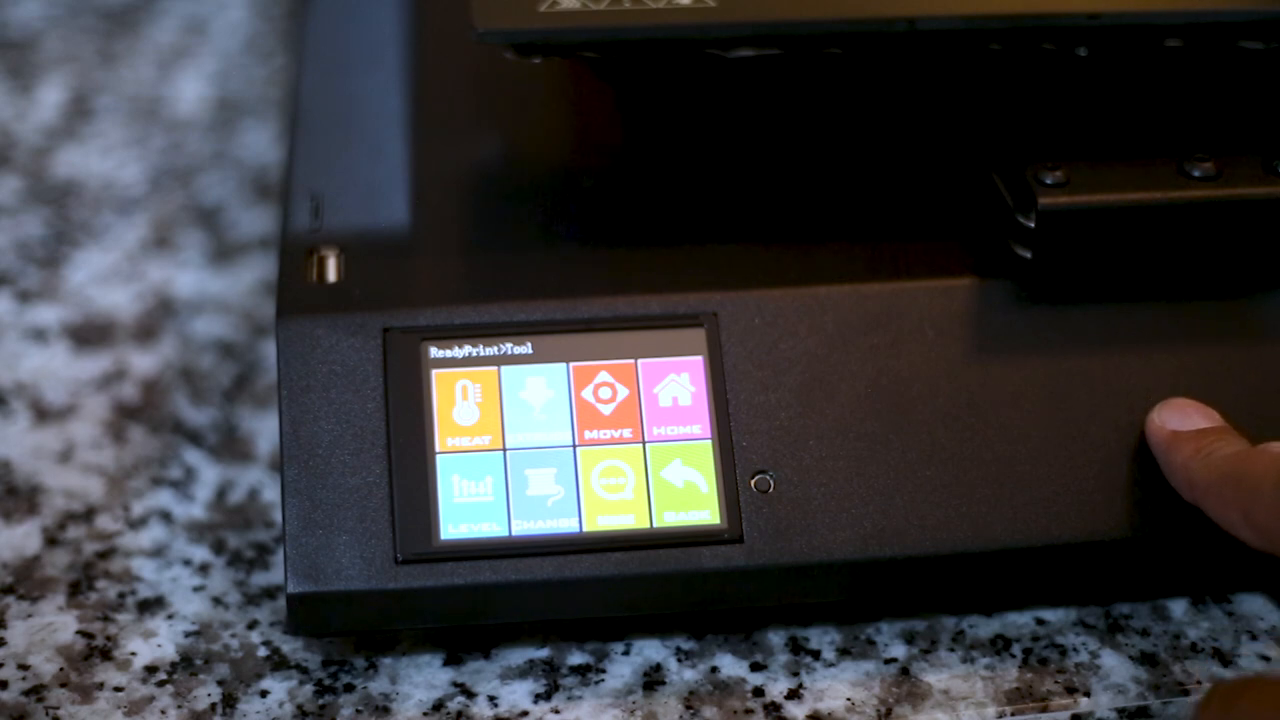
click(458, 404)
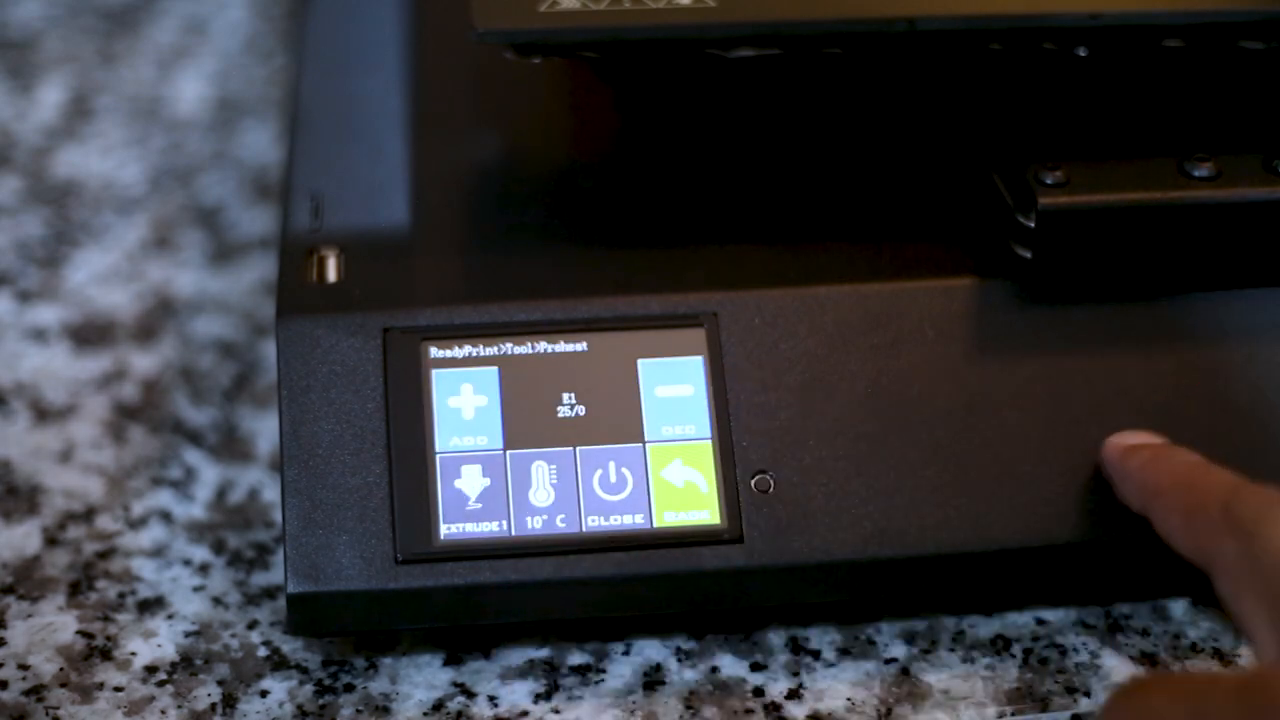
click(470, 490)
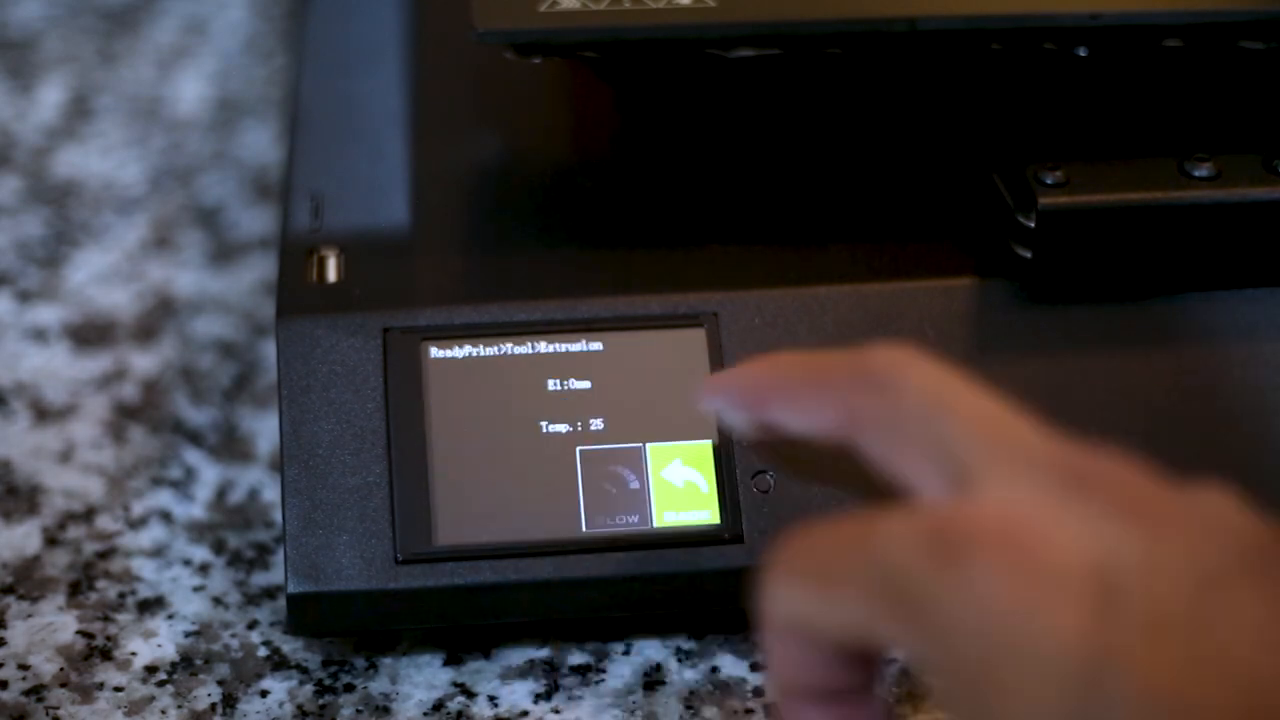
click(688, 488)
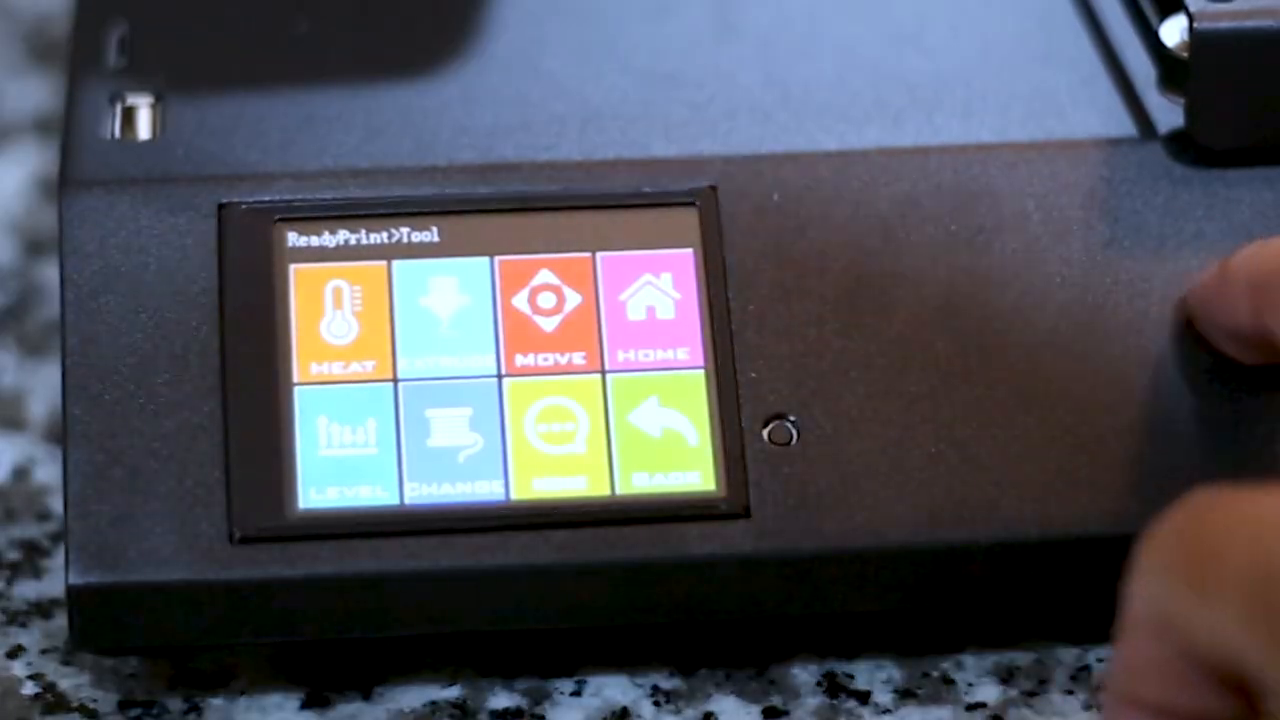
click(344, 440)
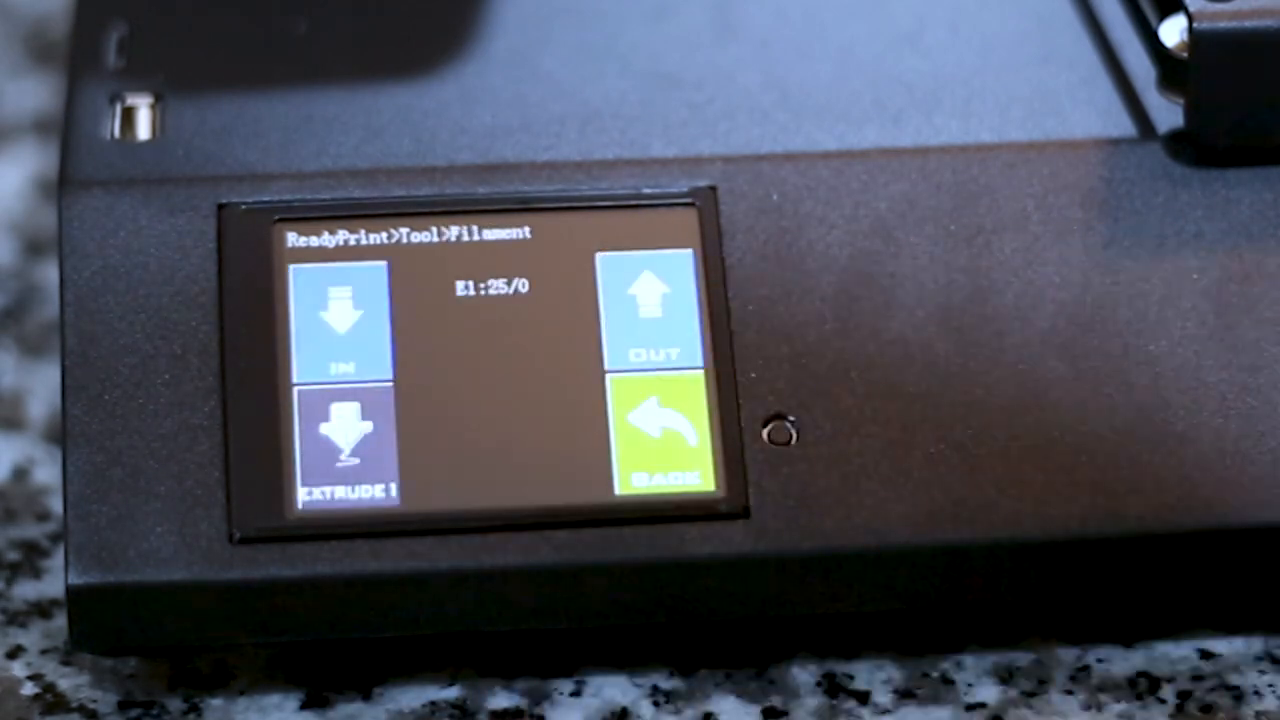
click(664, 440)
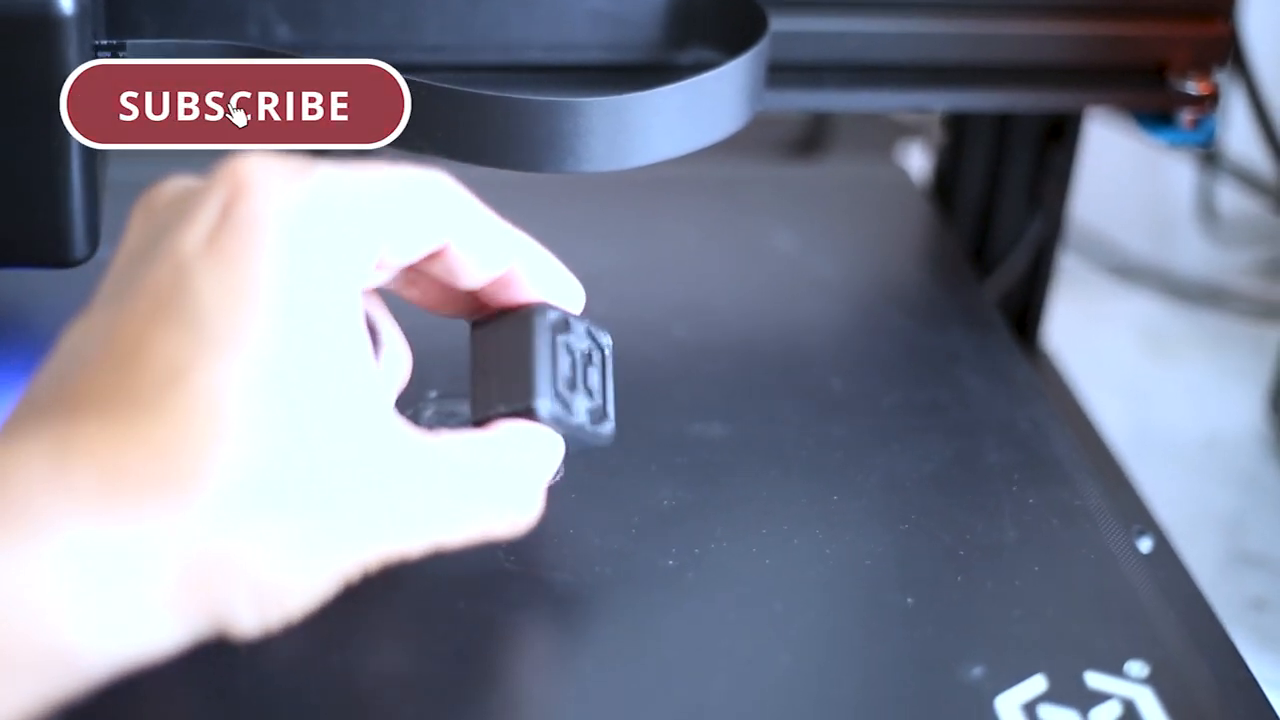
click(236, 104)
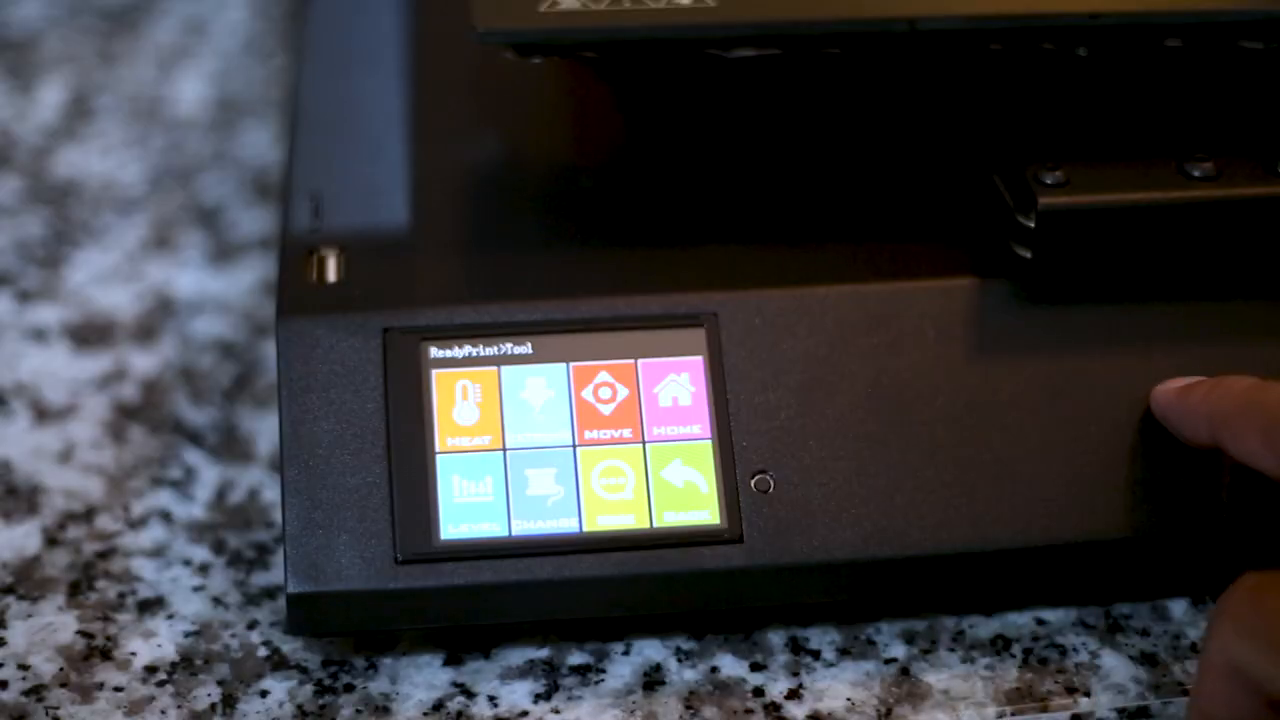
click(464, 410)
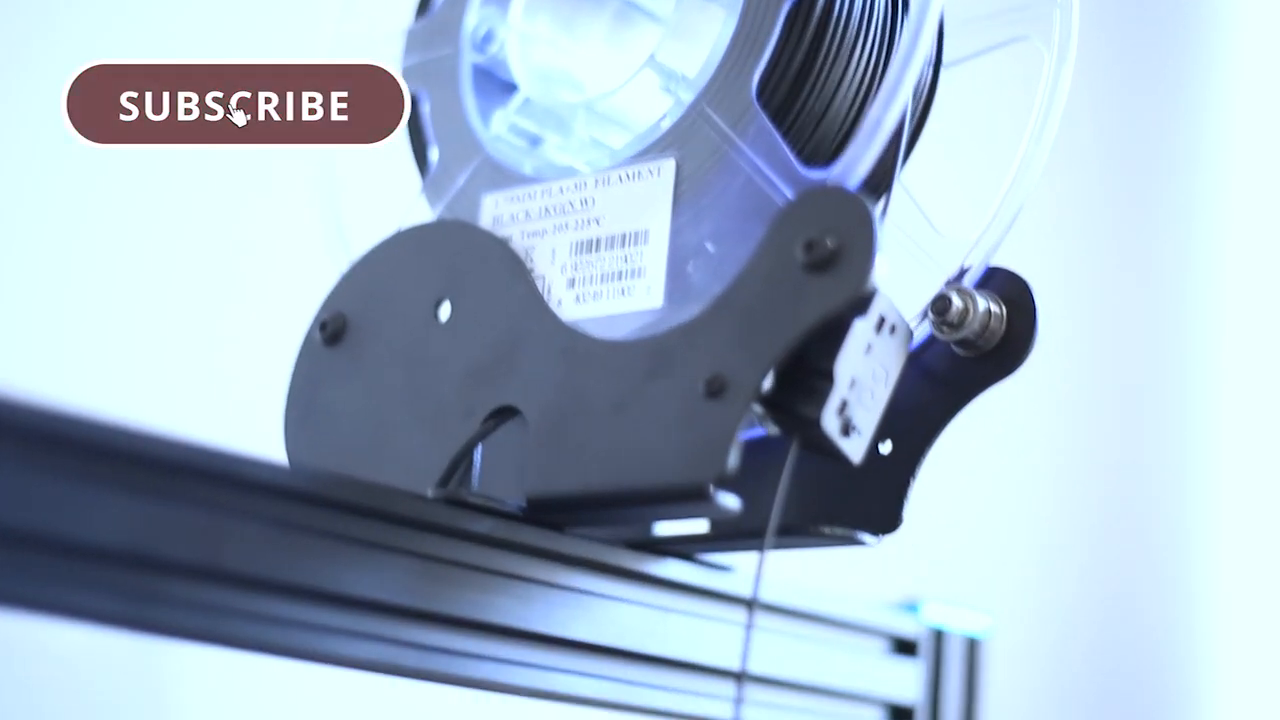
click(236, 104)
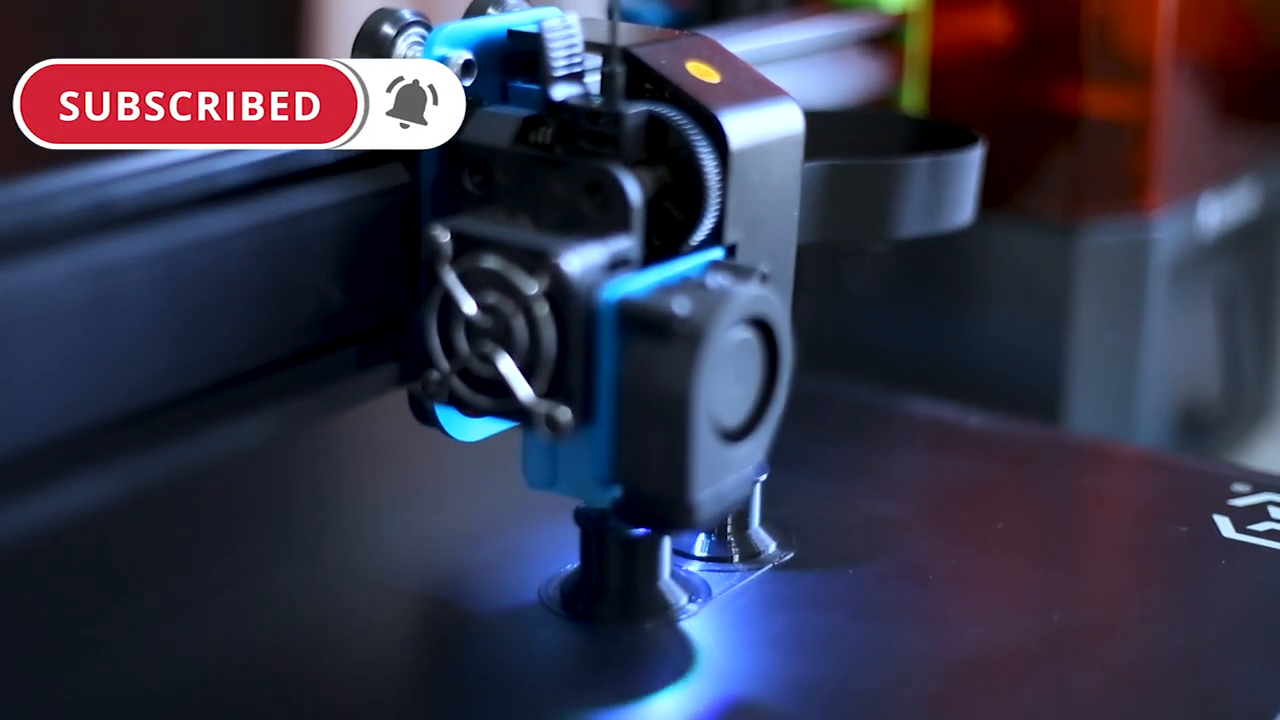